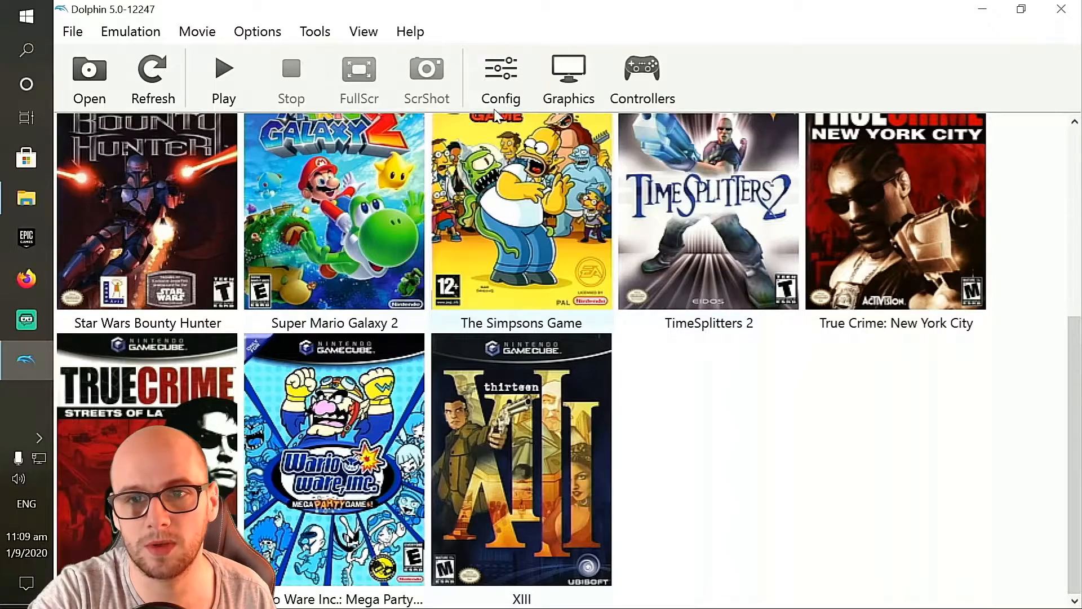
- Bring up Controller Settings showing Port 1 as Standard Controller and Wii Remote 1 emulated
{"action": "left_click", "coordinate": [641, 75]}
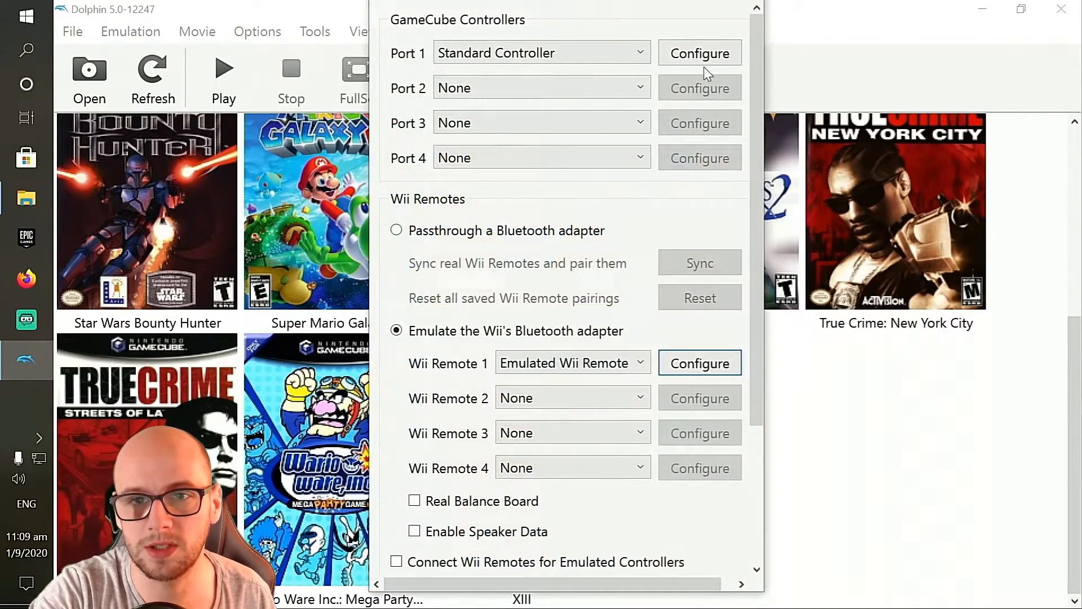
- Enter the Port 1 Standard Controller mapping, which uses the XInput gamepad device
{"action": "left_click", "coordinate": [699, 53]}
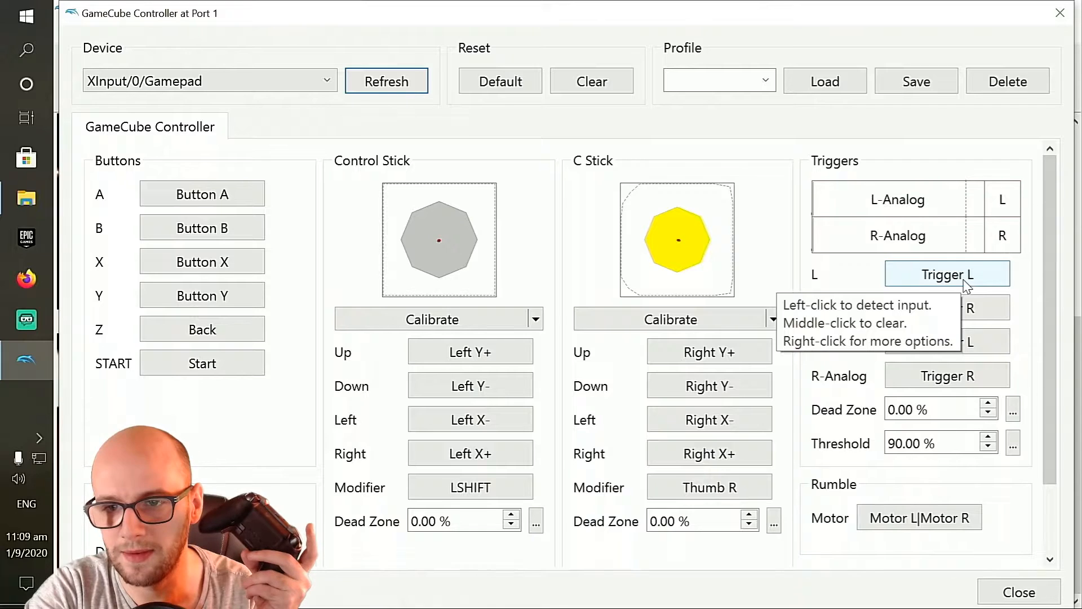
- Detect the left trigger so both digital L and L-Analog read Trigger L
{"action": "left_click", "coordinate": [947, 273]}
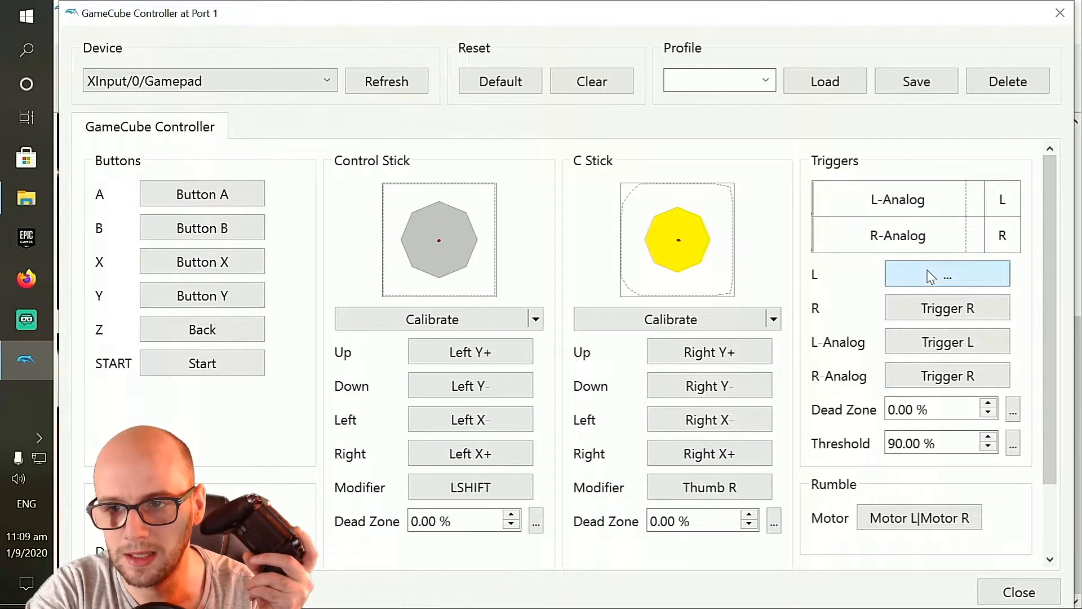
{"action": "left_click", "coordinate": [946, 273]}
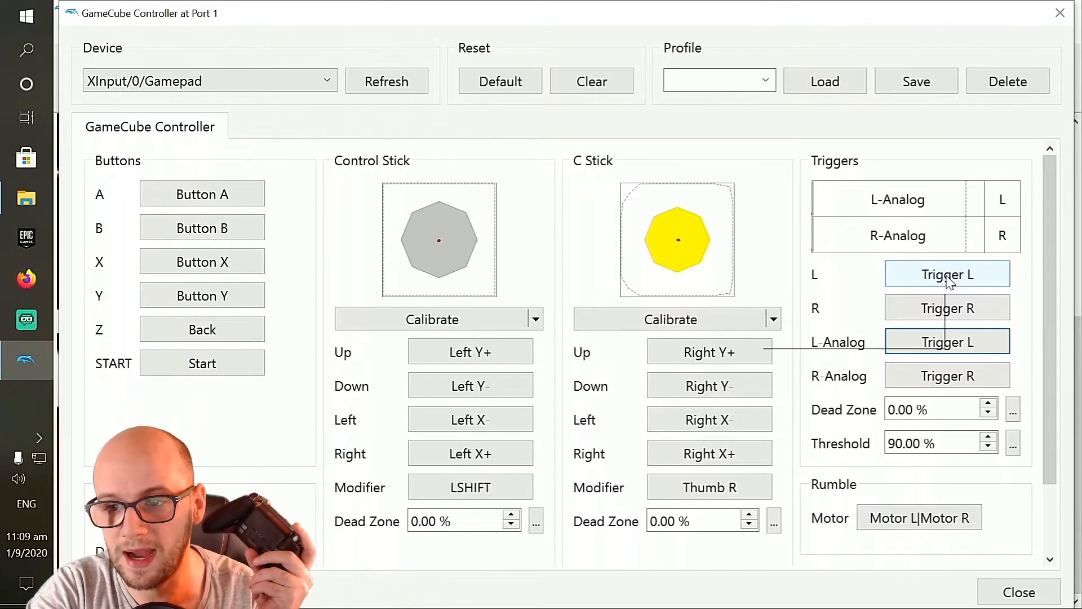
{"action": "mouse_move", "coordinate": [947, 325]}
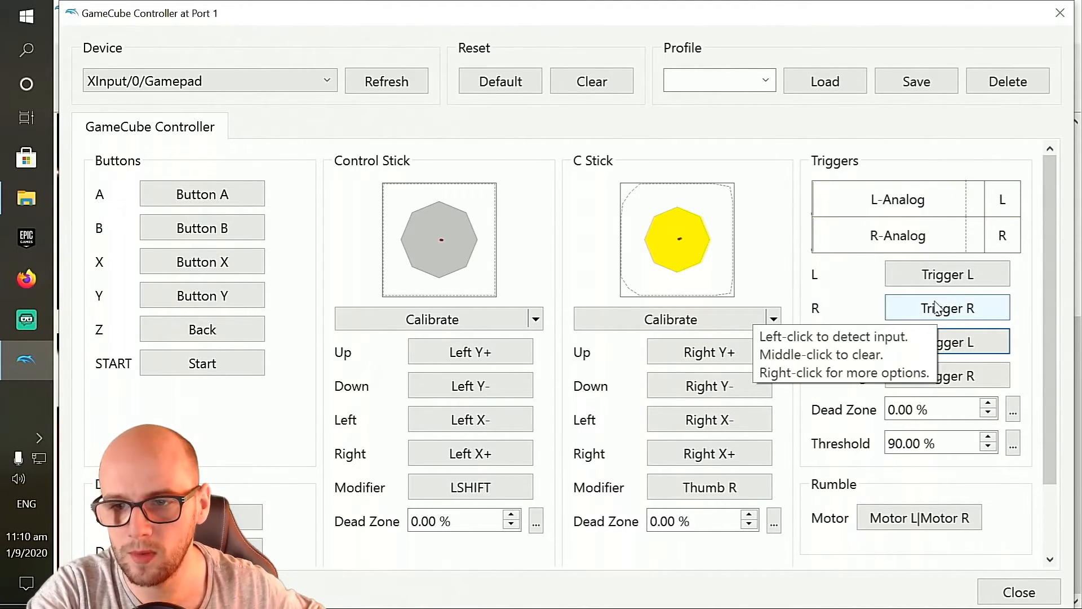
- Detect the right trigger so both digital R and R-Analog read Trigger R
{"action": "left_click", "coordinate": [946, 308]}
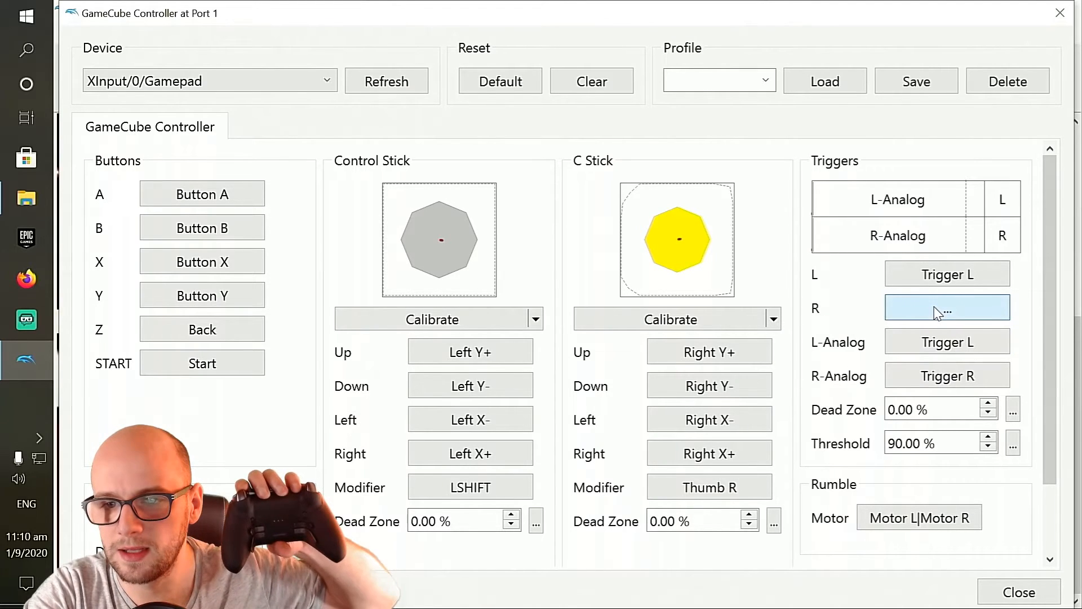
{"action": "left_click", "coordinate": [948, 307]}
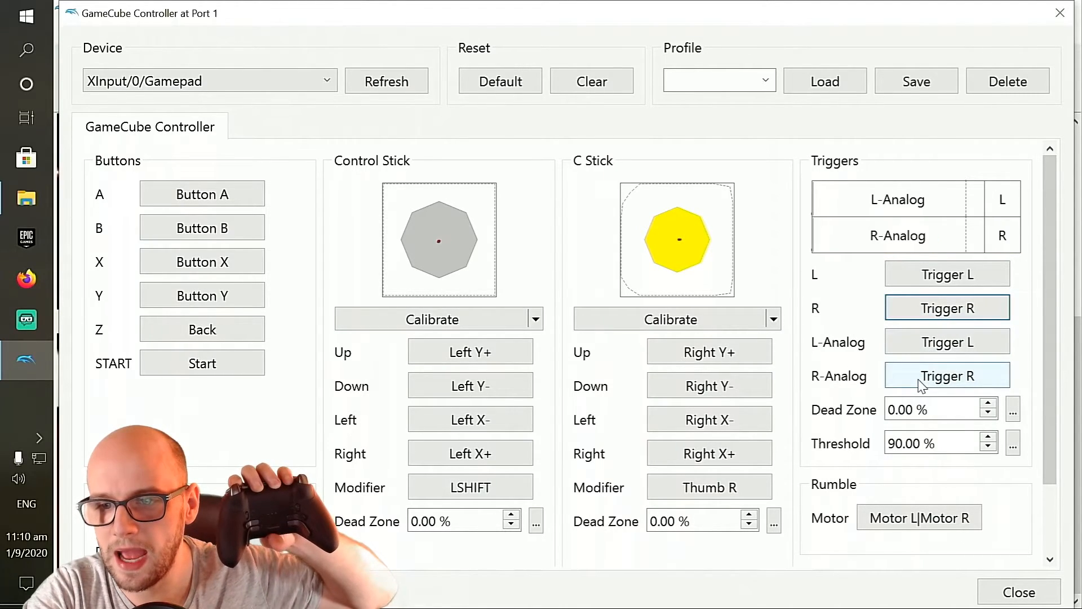